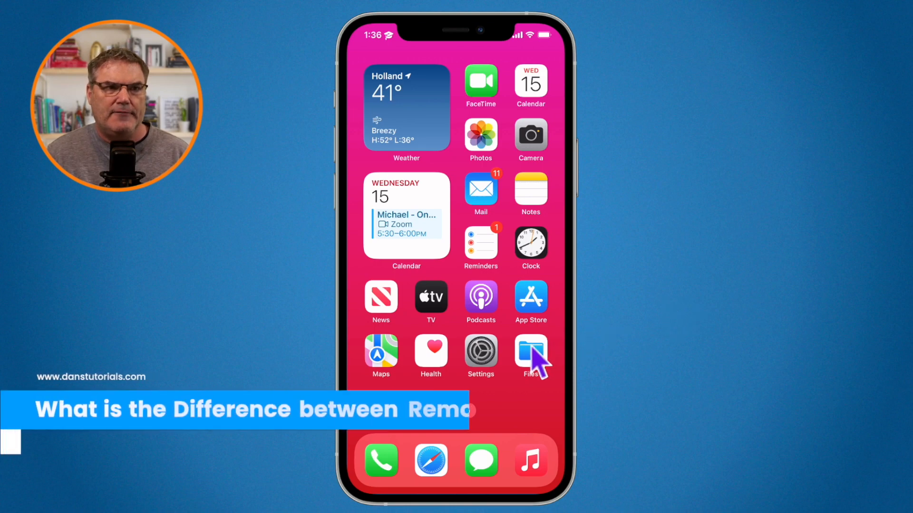
# Launch the Files app from the iPhone home screen.
pyautogui.click(529, 351)
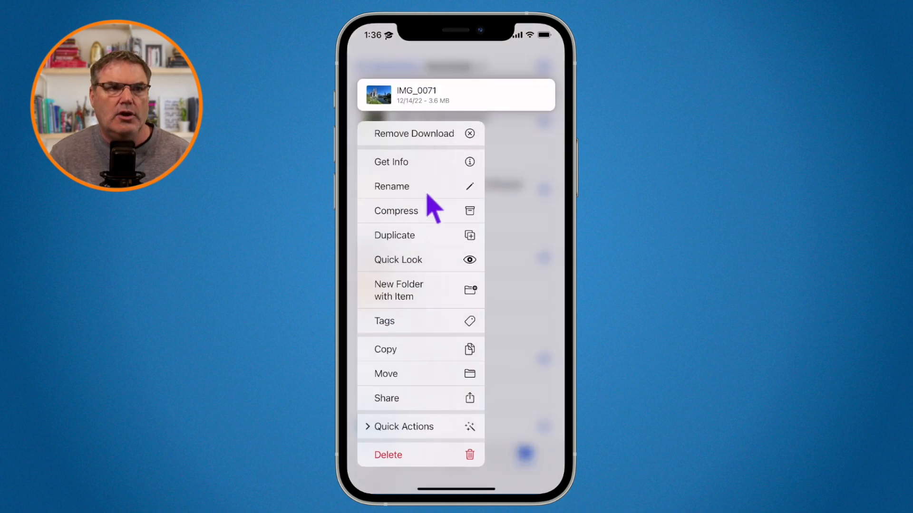
pyautogui.moveTo(415, 144)
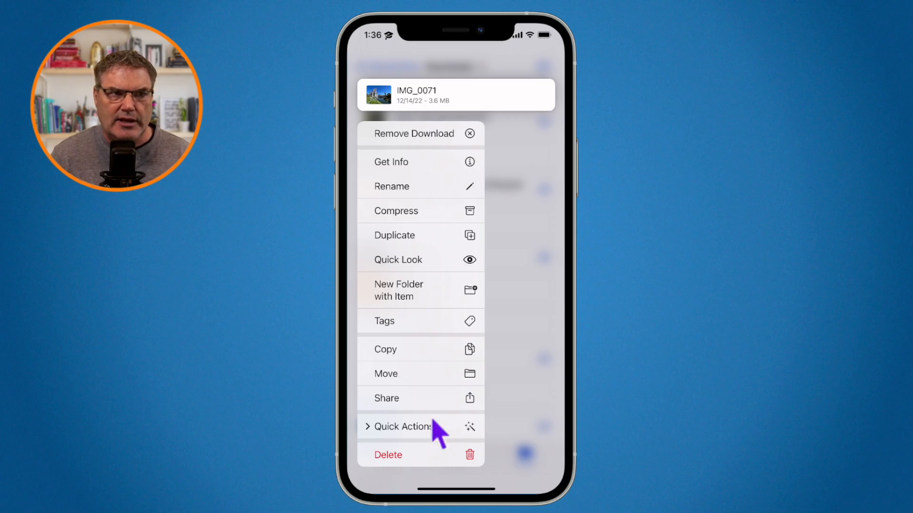
pyautogui.moveTo(413, 477)
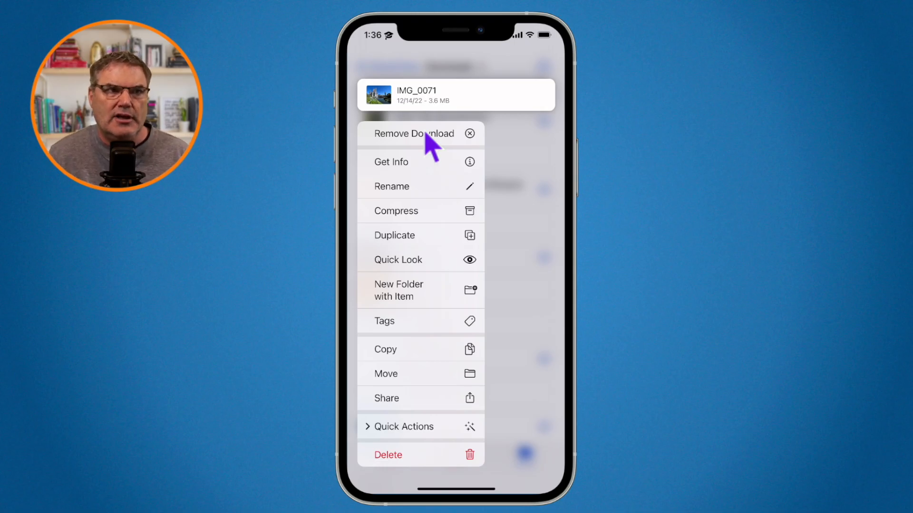
pyautogui.moveTo(419, 145)
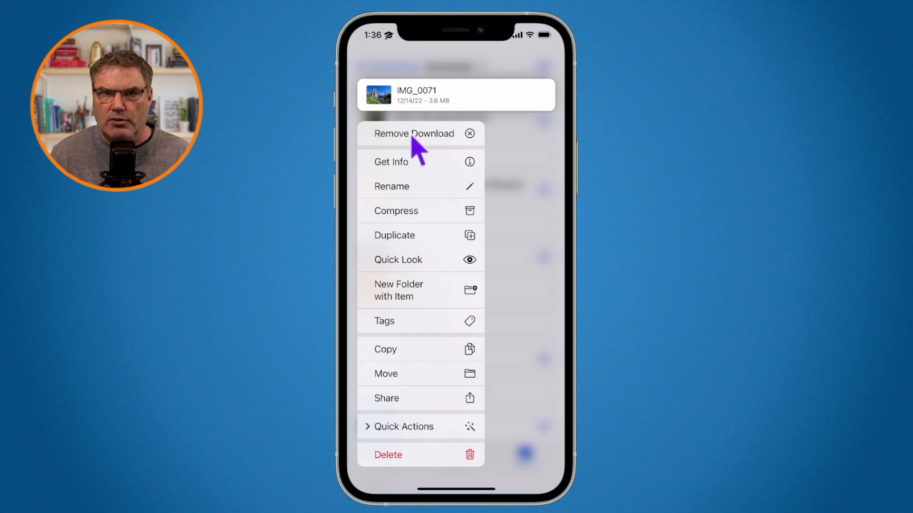